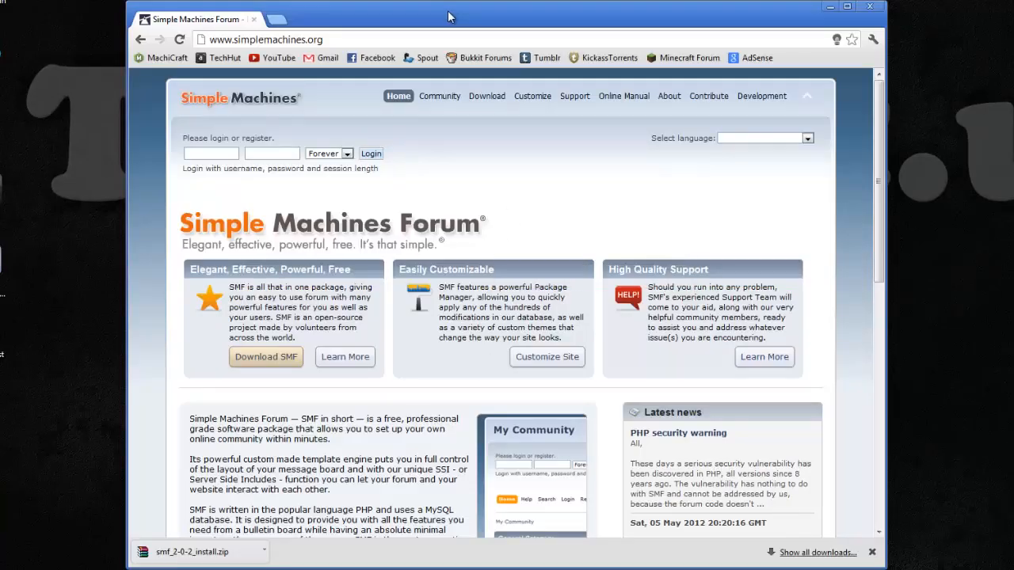
# Drag the downloaded smf_2-0-2_install.zip from the downloads bar onto the desktop.
pyautogui.moveTo(450, 15); pyautogui.dragTo(567, 70)
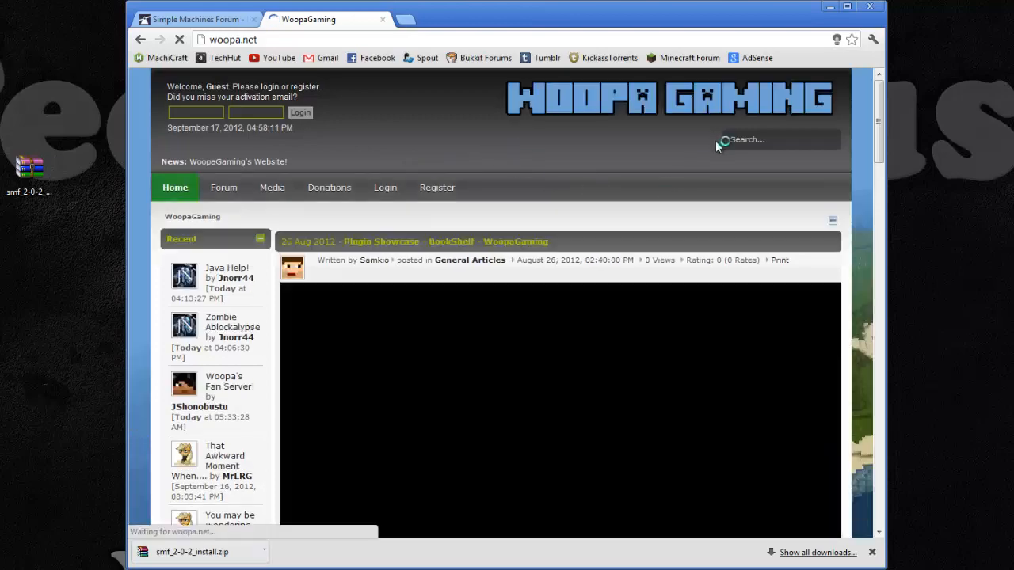
pyautogui.scroll(-3)
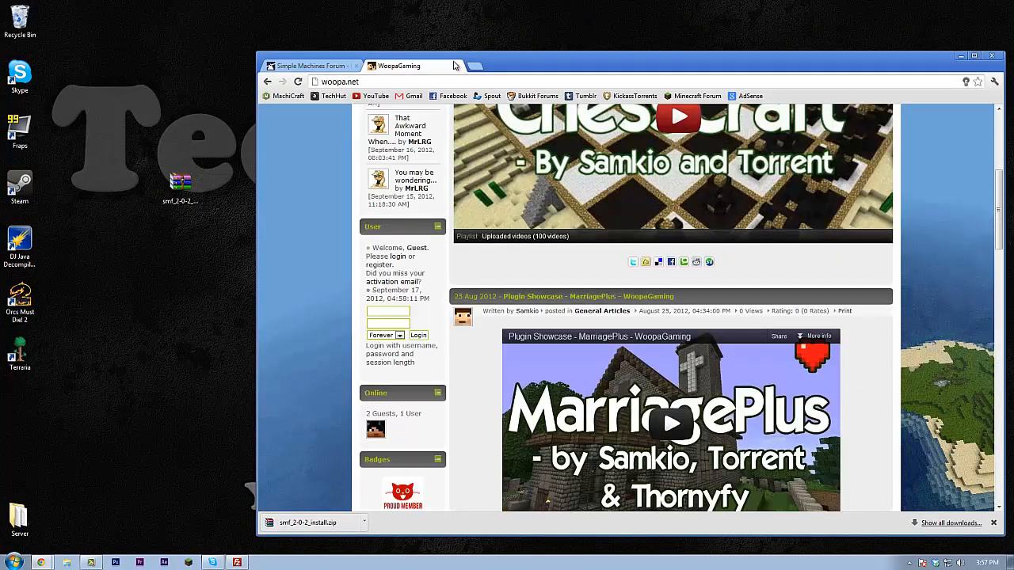
pyautogui.click(309, 65)
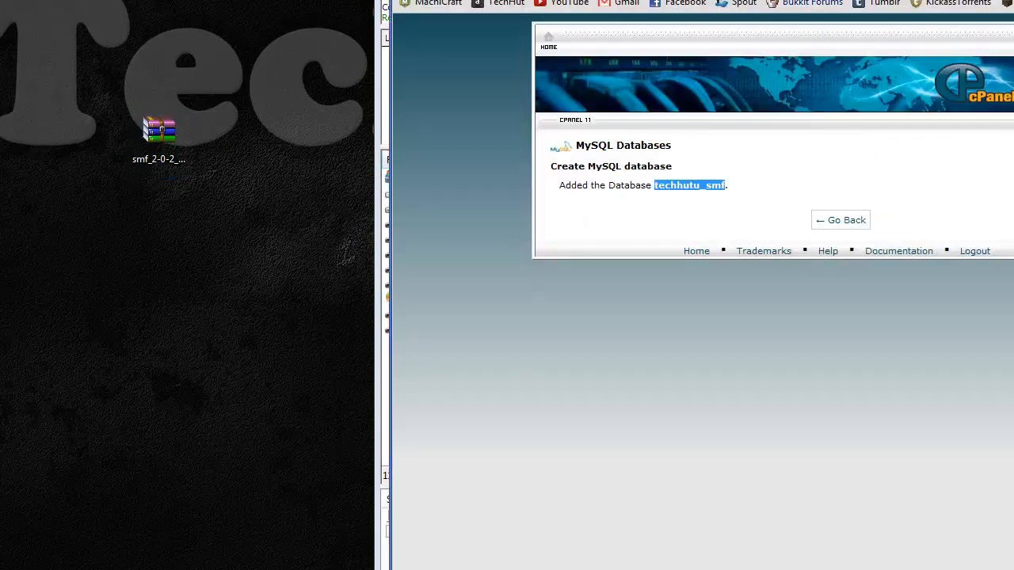
# Copy the new database name for later use in the installer.
pyautogui.rightClick(690, 184)
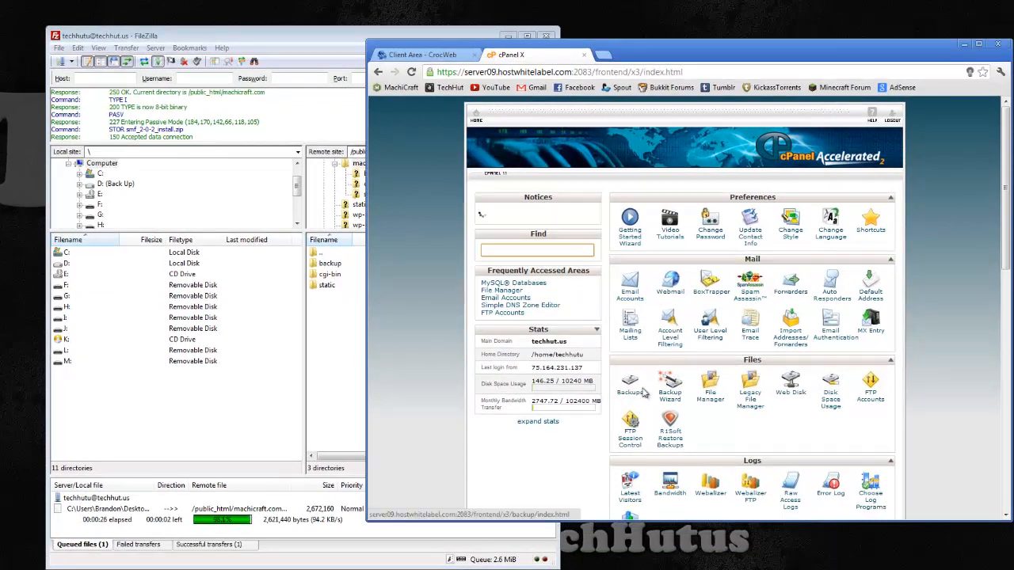
# In File Manager's web root, select smf_2-0-2_install.zip inside machicraft.com and start its extraction.
pyautogui.click(710, 385)
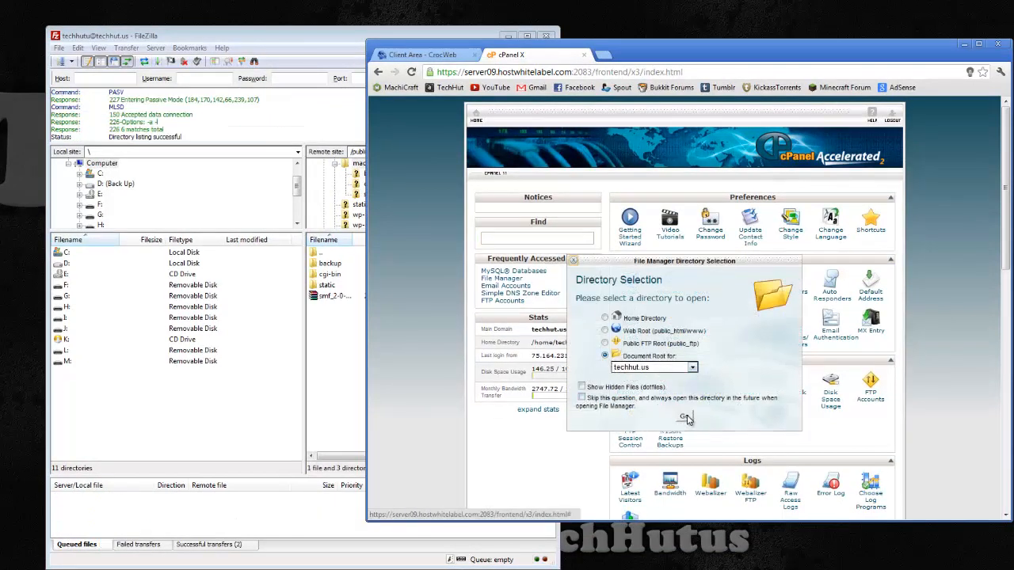
pyautogui.click(684, 418)
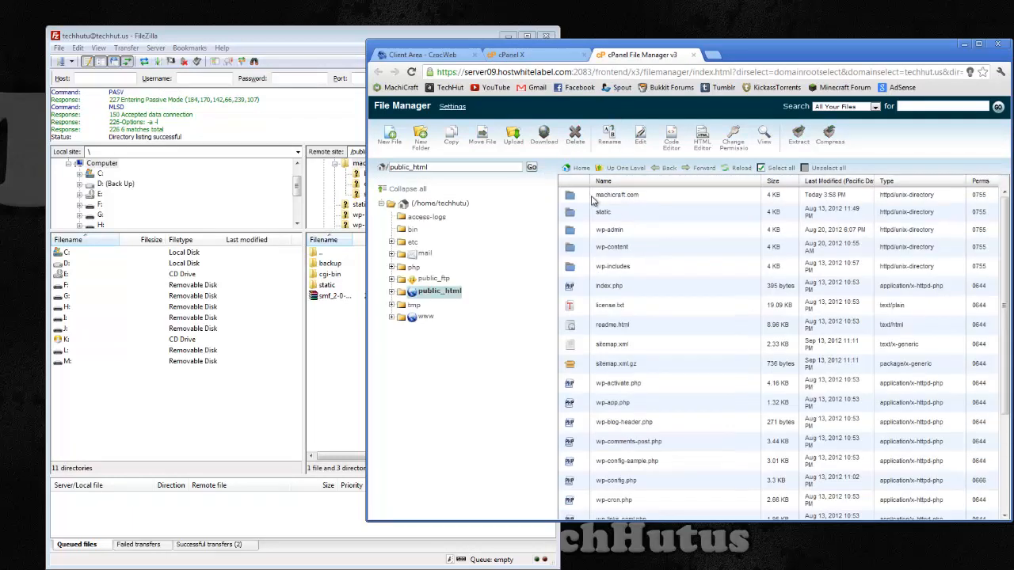
pyautogui.doubleClick(617, 195)
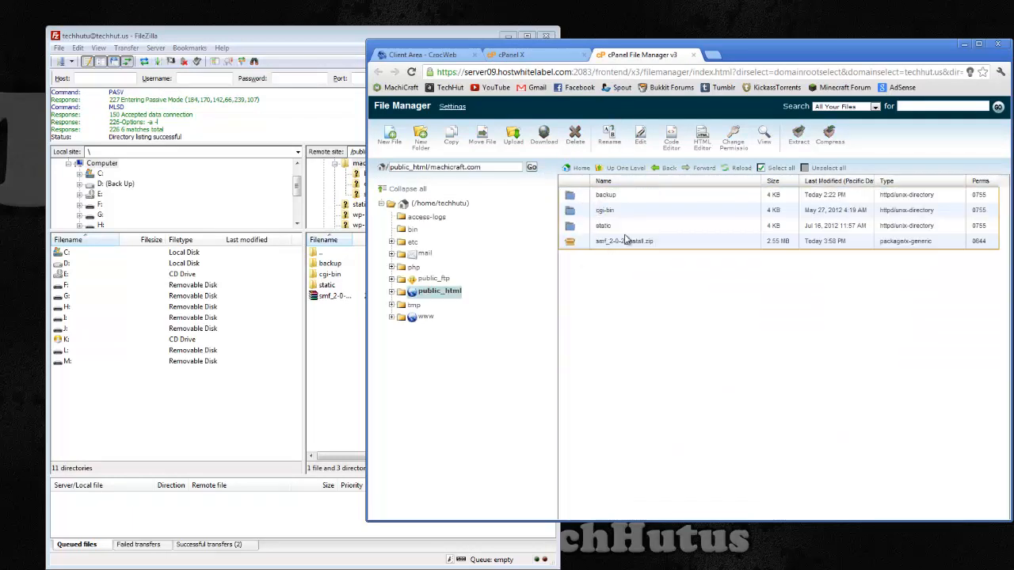
pyautogui.click(624, 240)
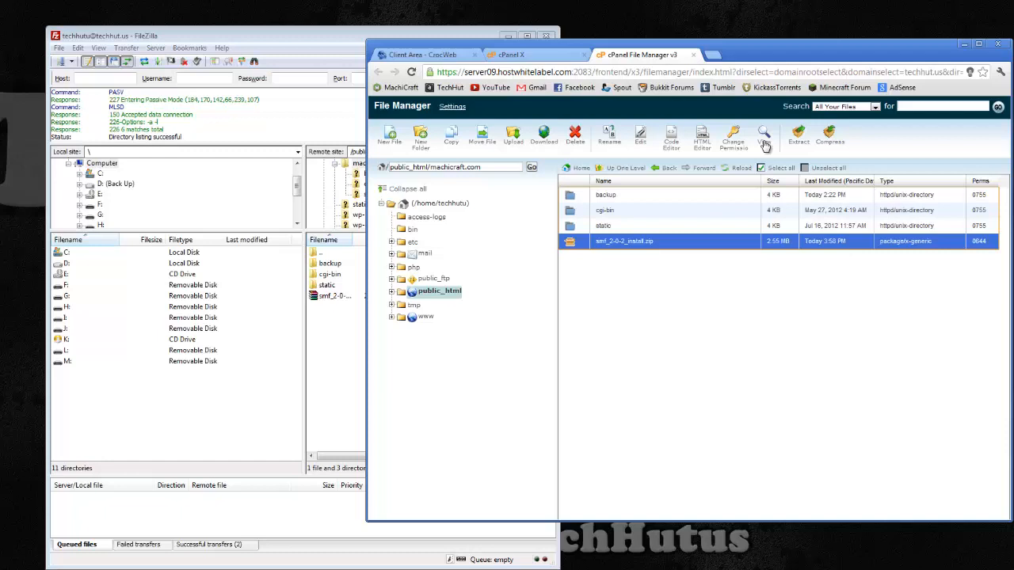
pyautogui.click(798, 135)
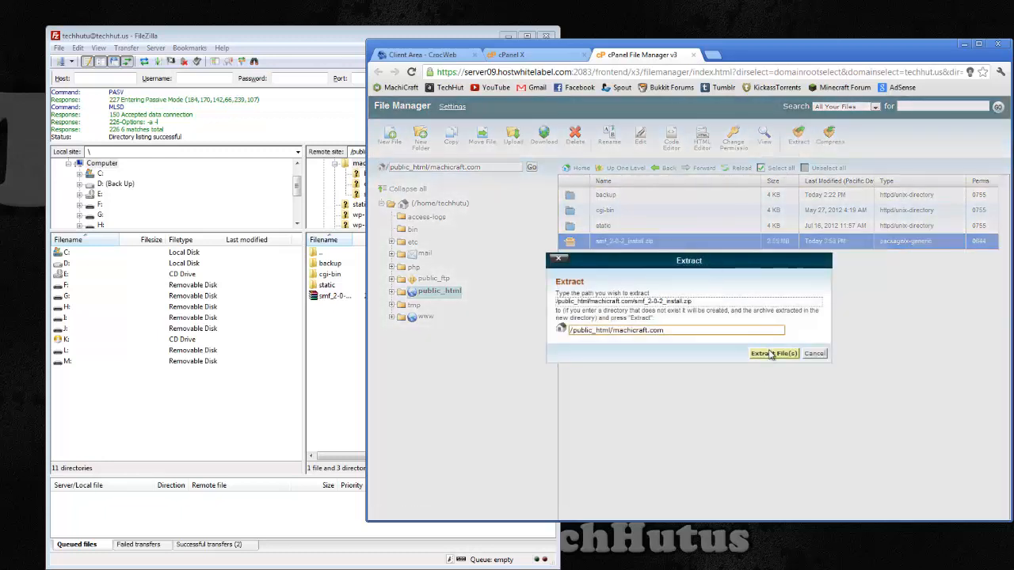
# Extract the SMF files into machicraft.com, dismiss the results and delete the install zip.
pyautogui.click(773, 353)
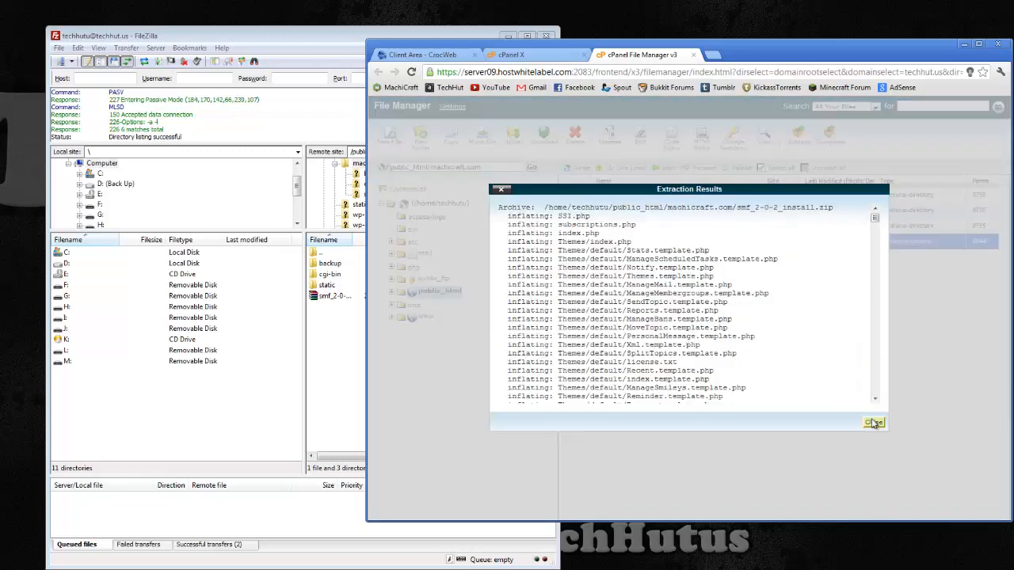
pyautogui.click(875, 422)
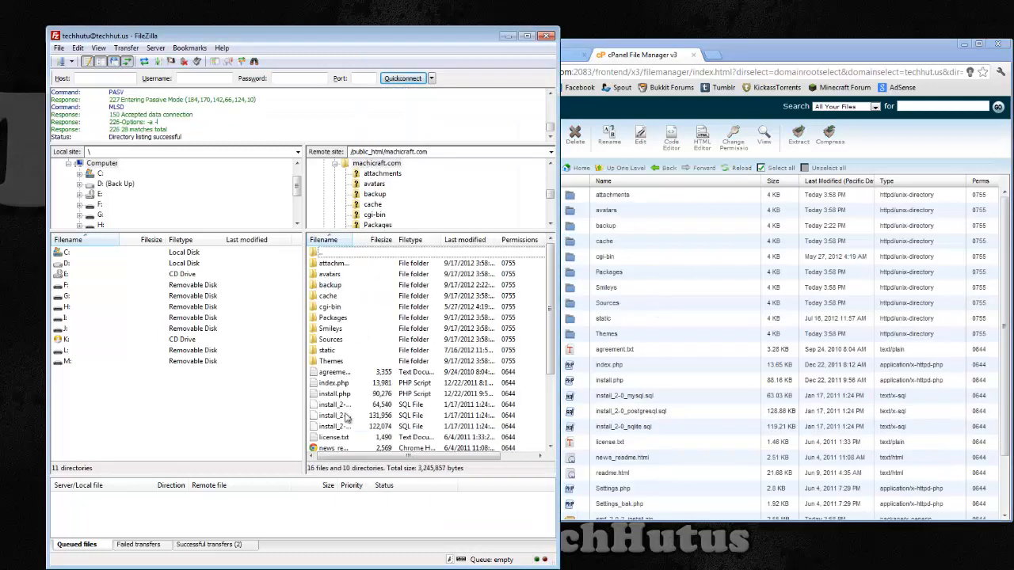
pyautogui.click(345, 393)
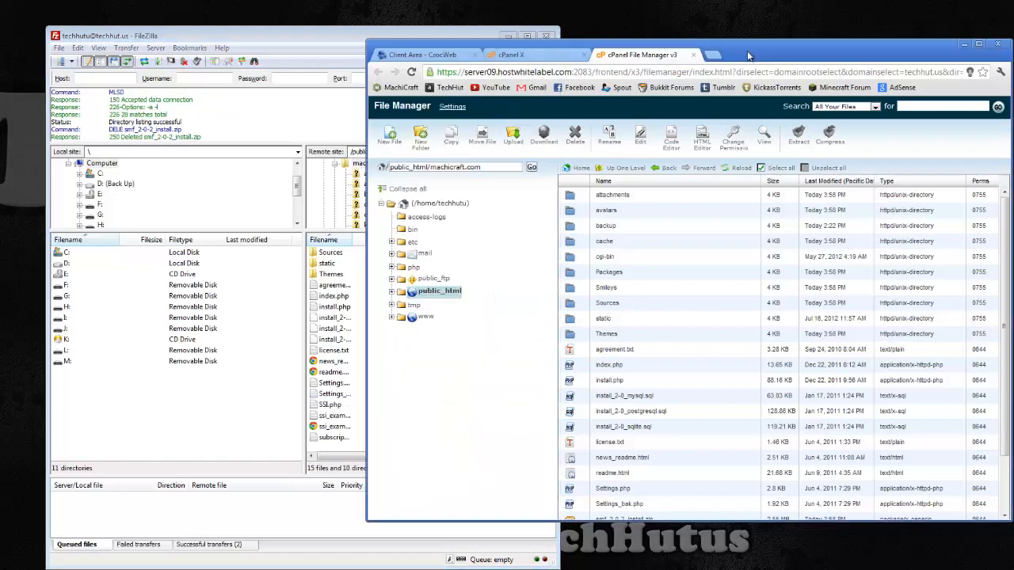
pyautogui.click(713, 57)
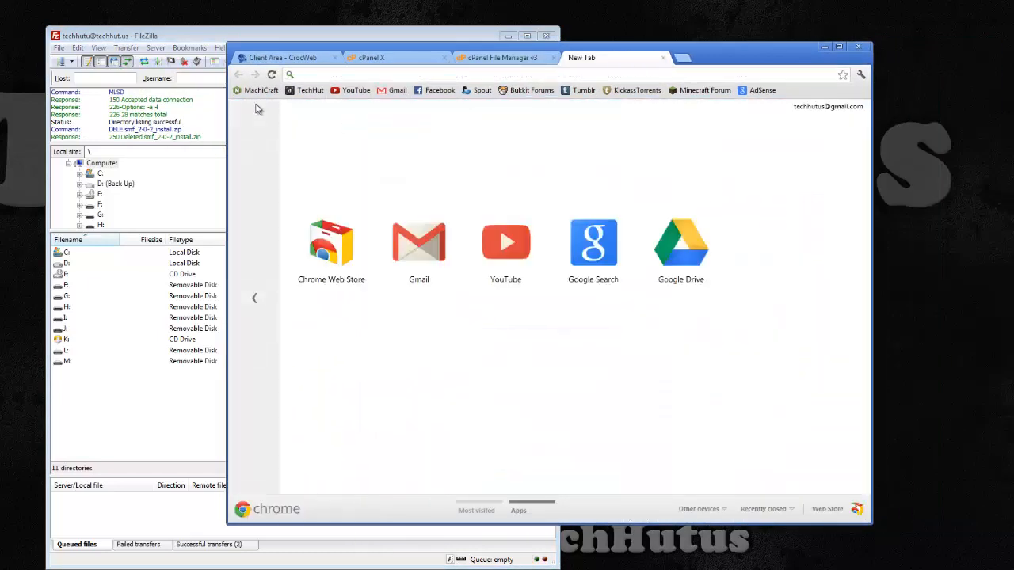
# Go to machicraft.com/install.php and continue past the installer welcome step.
pyautogui.click(260, 89)
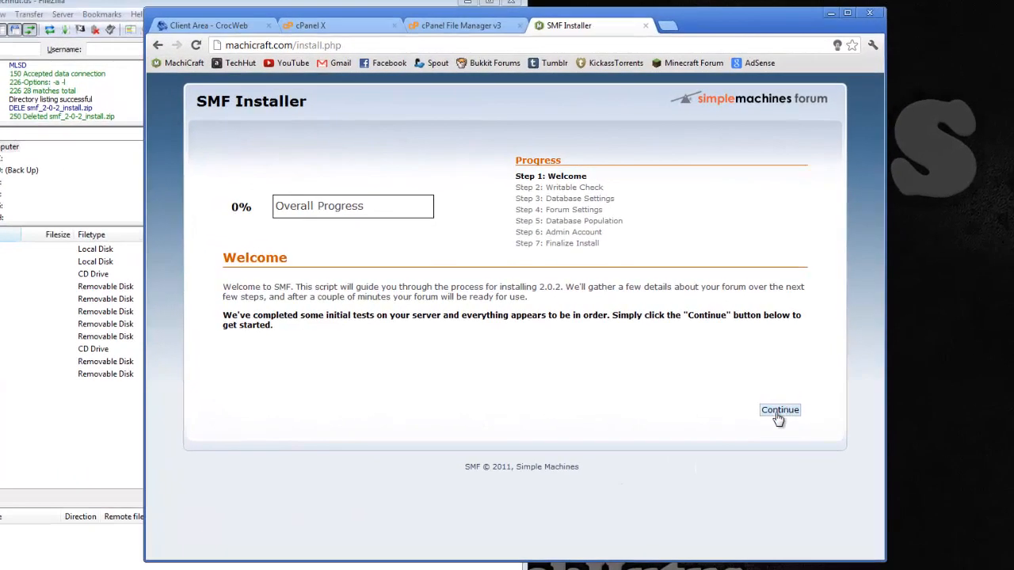
pyautogui.click(780, 409)
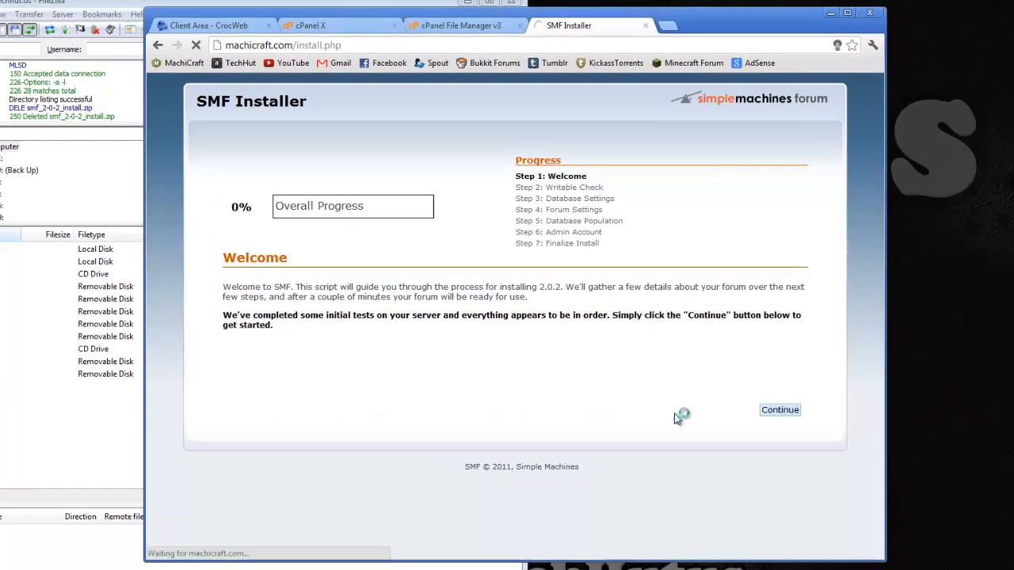
pyautogui.click(780, 409)
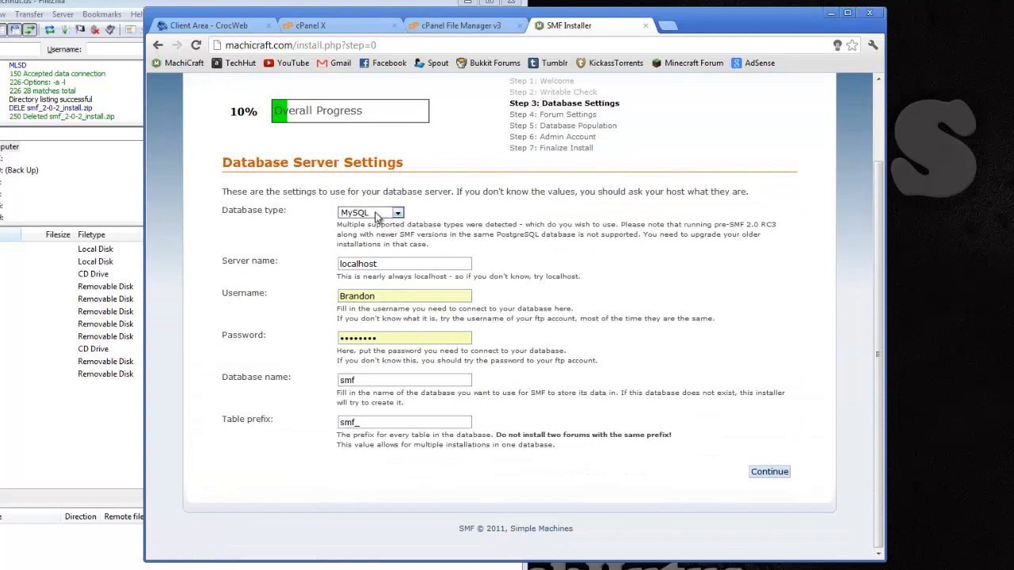
# Enter techhutu_smf as the database username and database name, then return to cPanel.
pyautogui.click(404, 297)
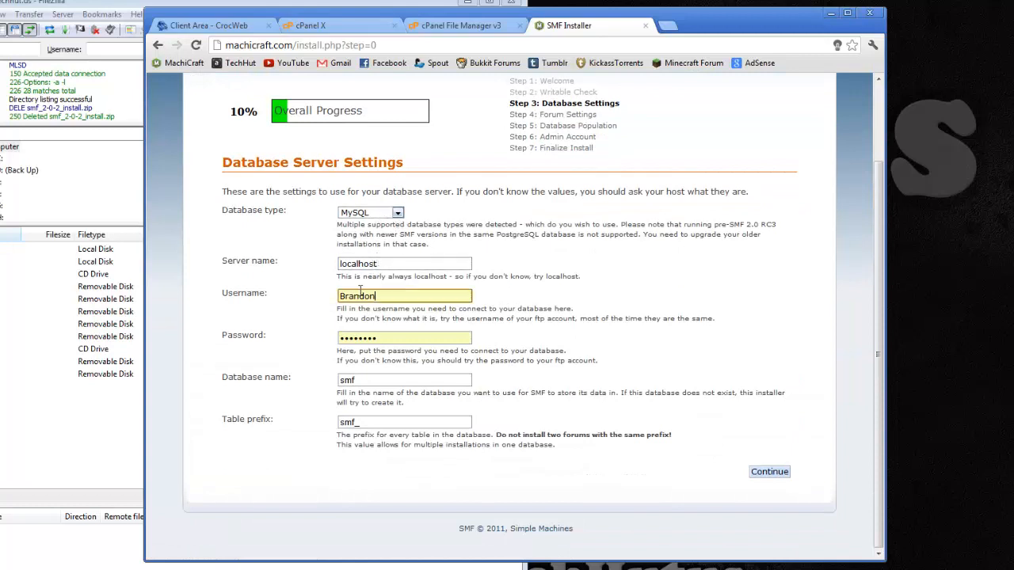
pyautogui.write('techhutu_smf')
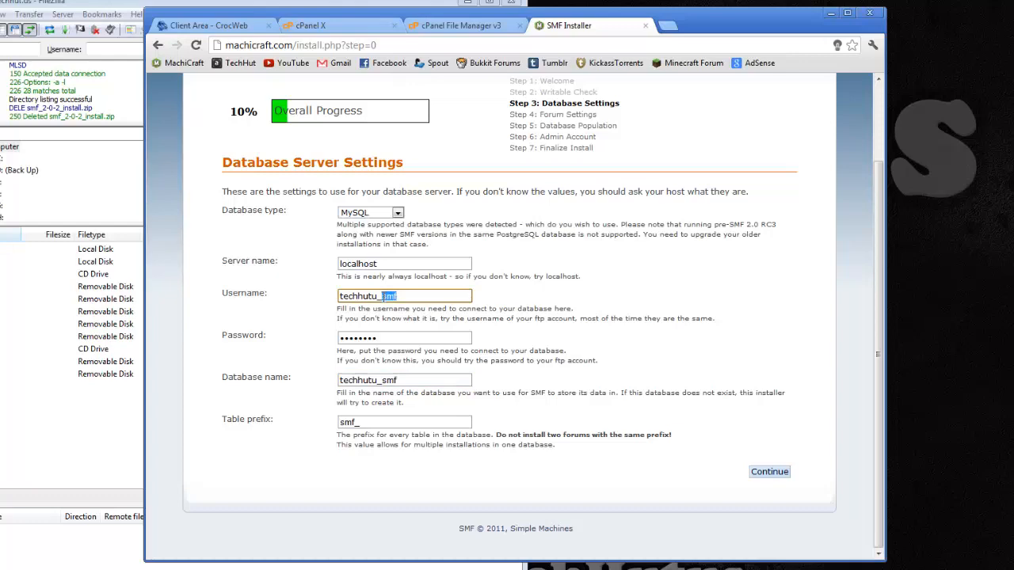
pyautogui.click(308, 25)
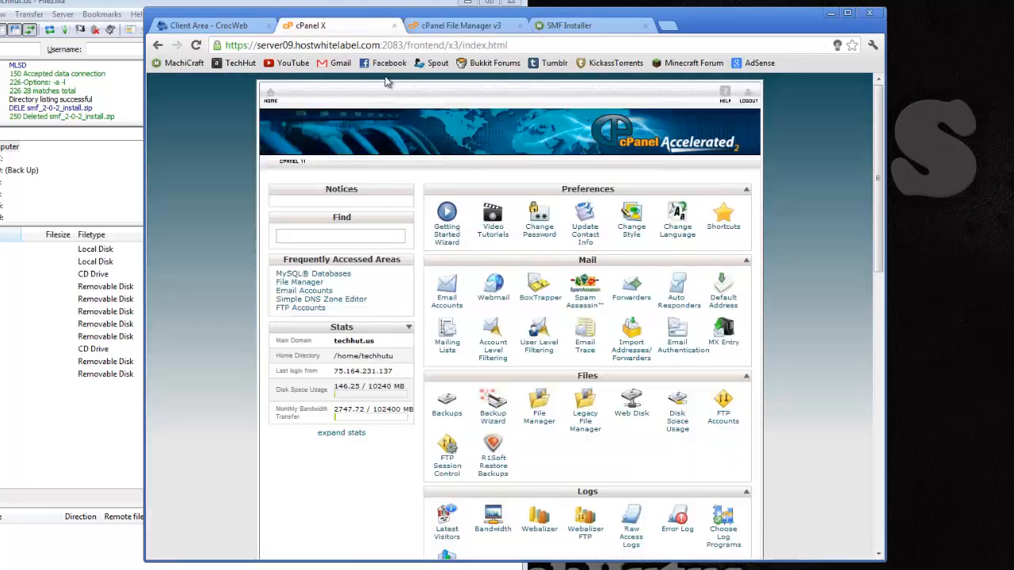
# Grant the forum database user ALL PRIVILEGES in the MySQL Database Wizard and save the changes.
pyautogui.scroll(-3)
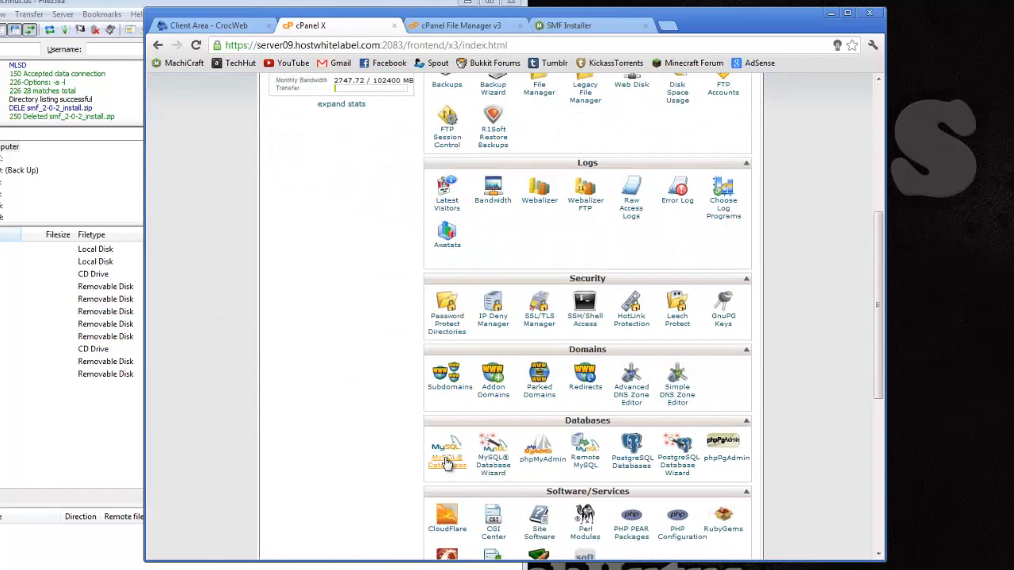
pyautogui.click(447, 452)
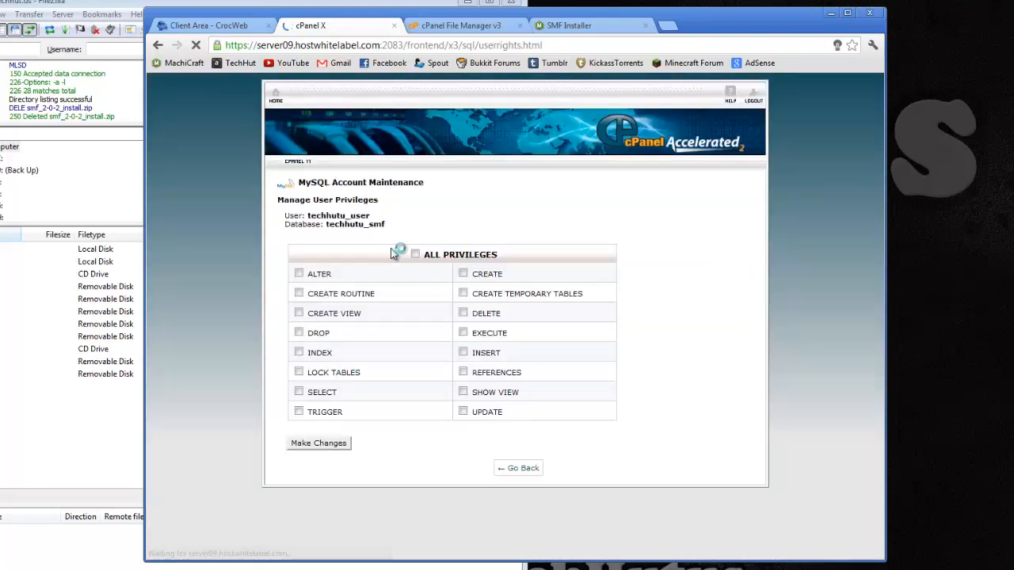
pyautogui.click(415, 253)
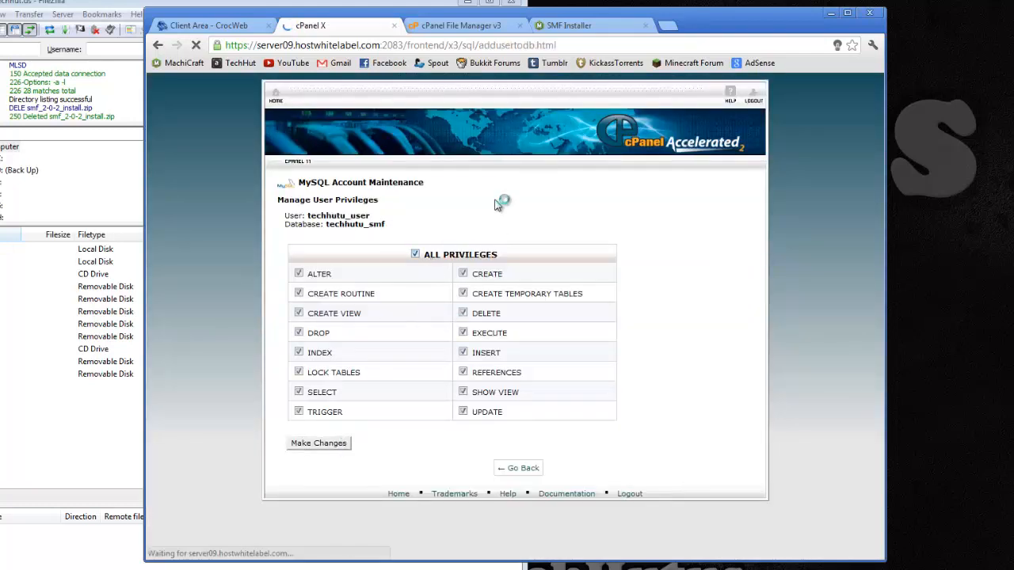
pyautogui.click(319, 444)
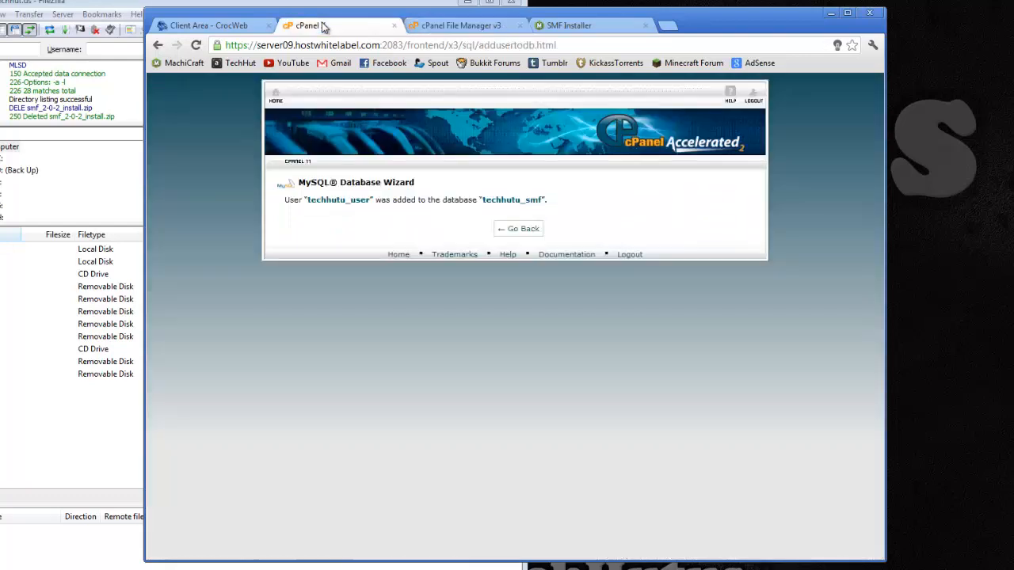
# Return through the File Manager tab to the SMF installer's database settings.
pyautogui.click(459, 26)
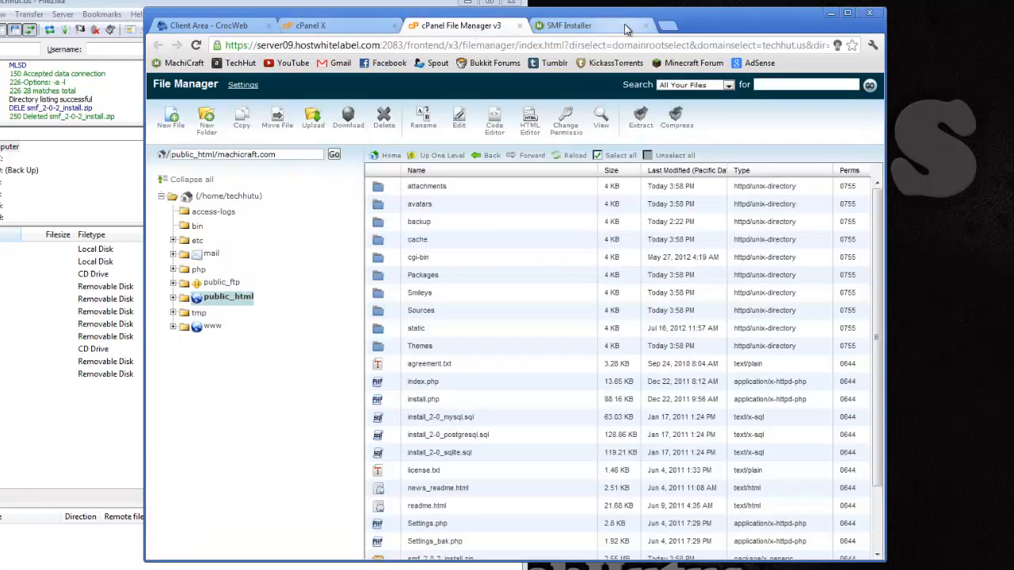
pyautogui.click(569, 26)
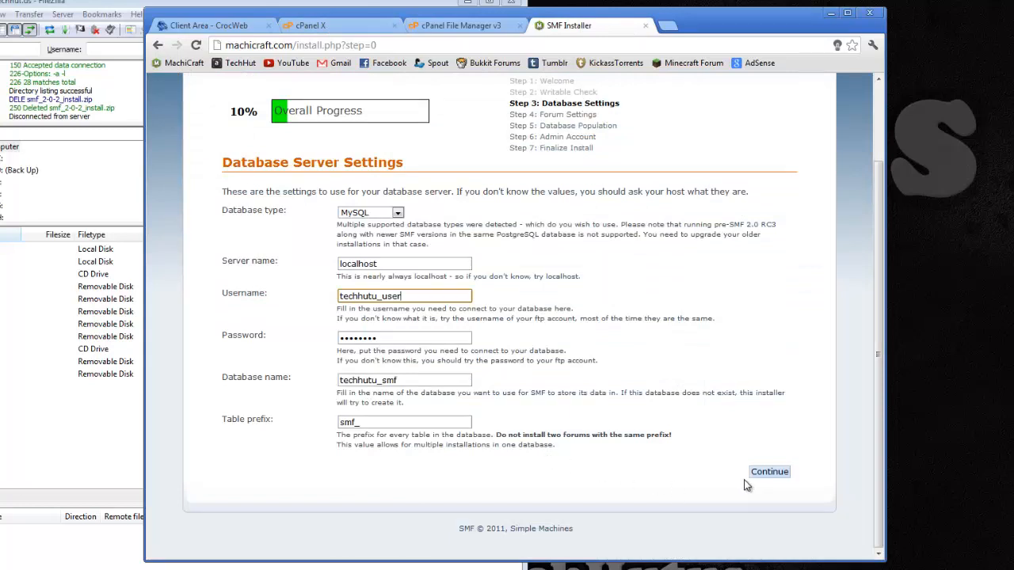
# Submit the database settings, name the forum MachiCraft and populate the database tables.
pyautogui.click(768, 472)
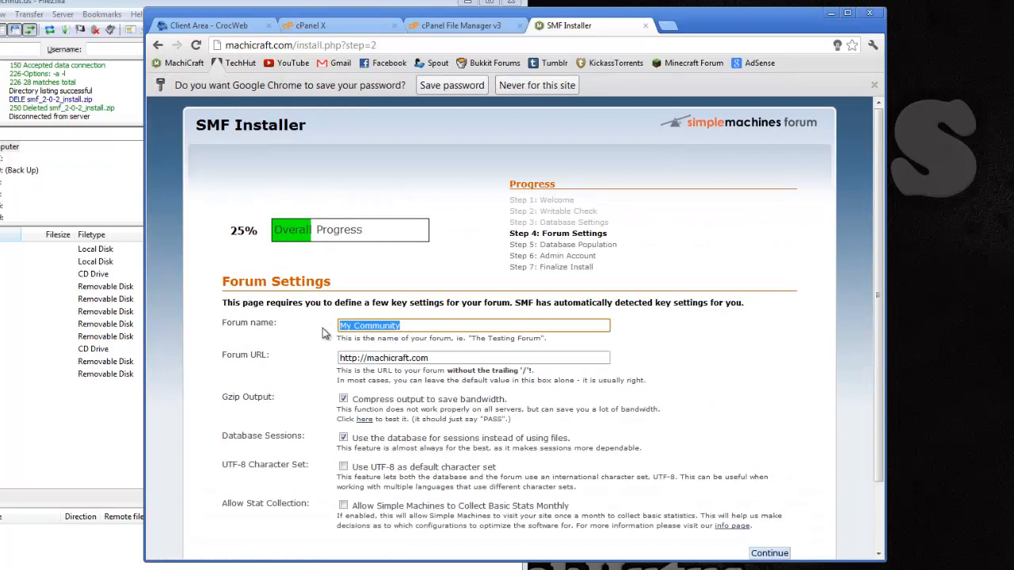
pyautogui.write('MachiCraft')
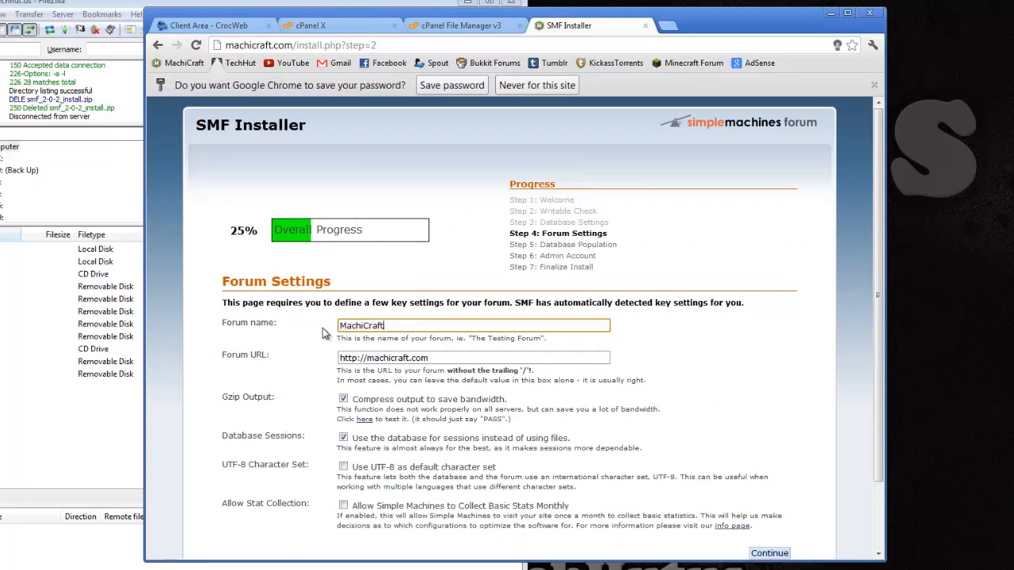
pyautogui.moveTo(310, 406)
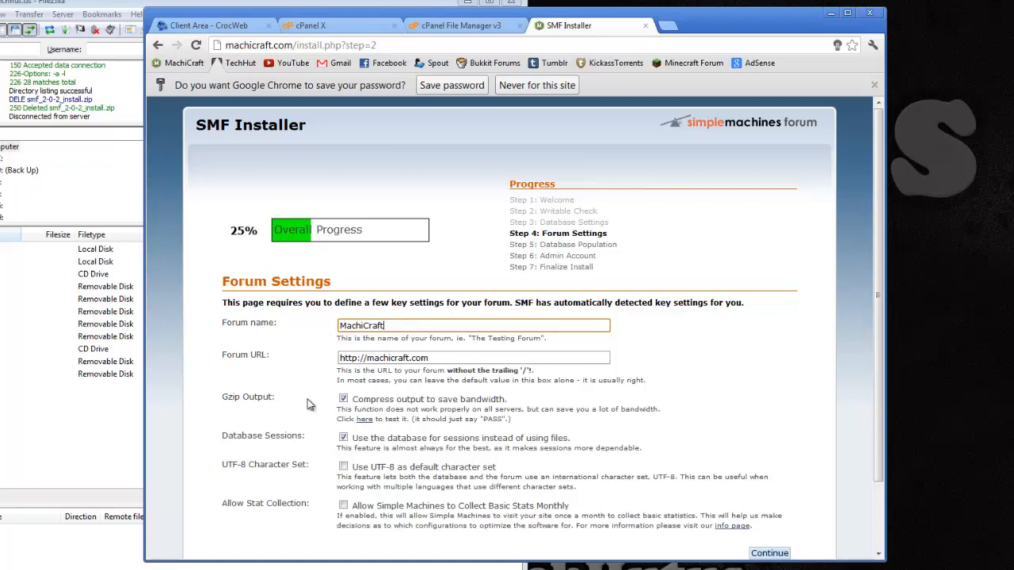
pyautogui.scroll(-3)
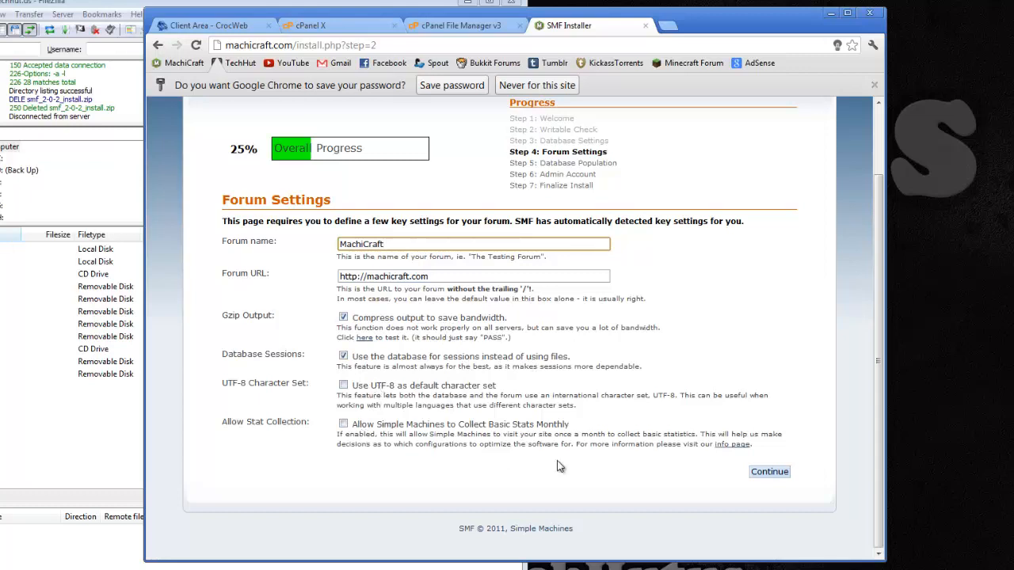
pyautogui.click(769, 472)
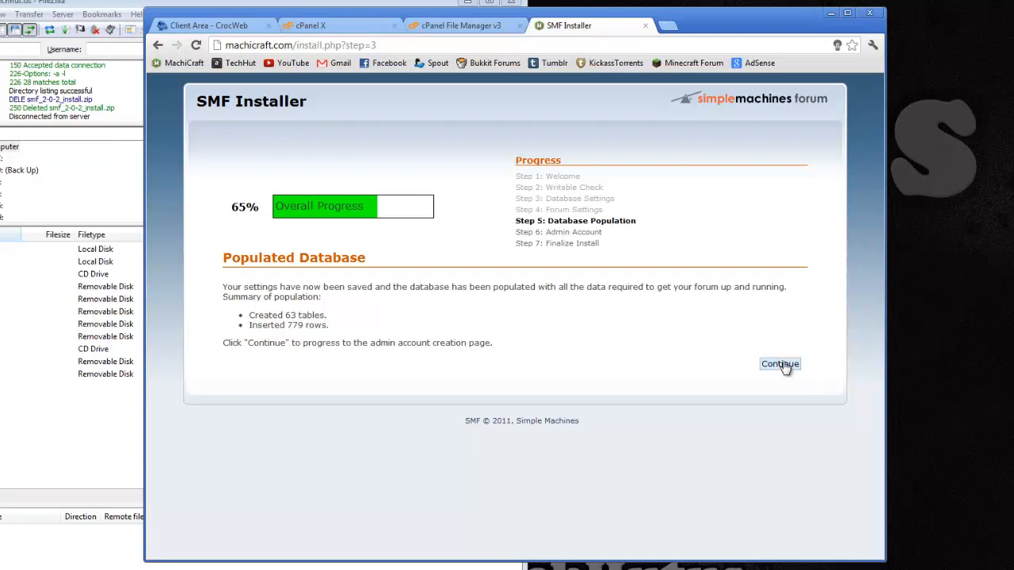
pyautogui.moveTo(590, 291)
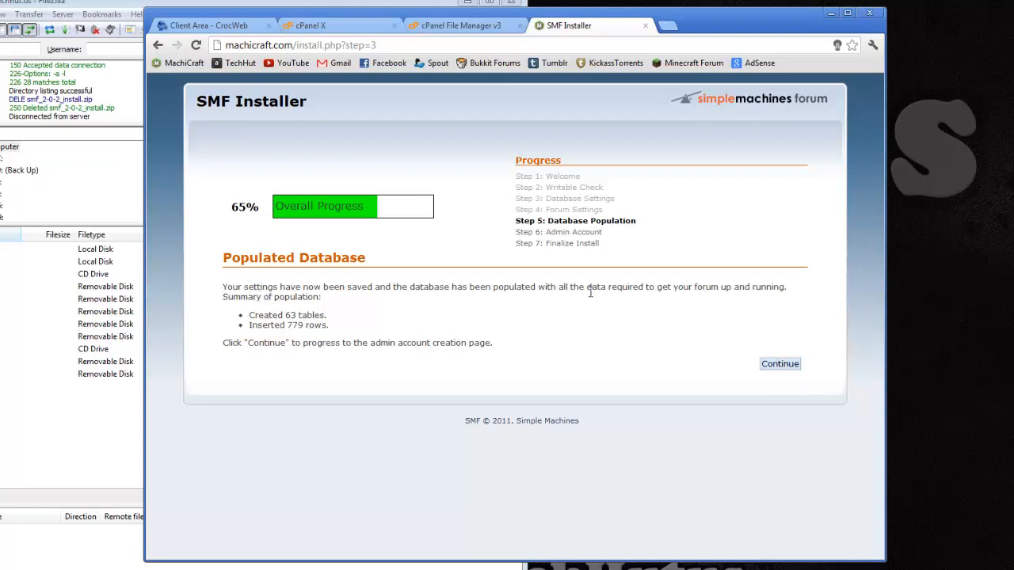
# Create the administrator account with its username, password and database password, finishing the install.
pyautogui.click(779, 363)
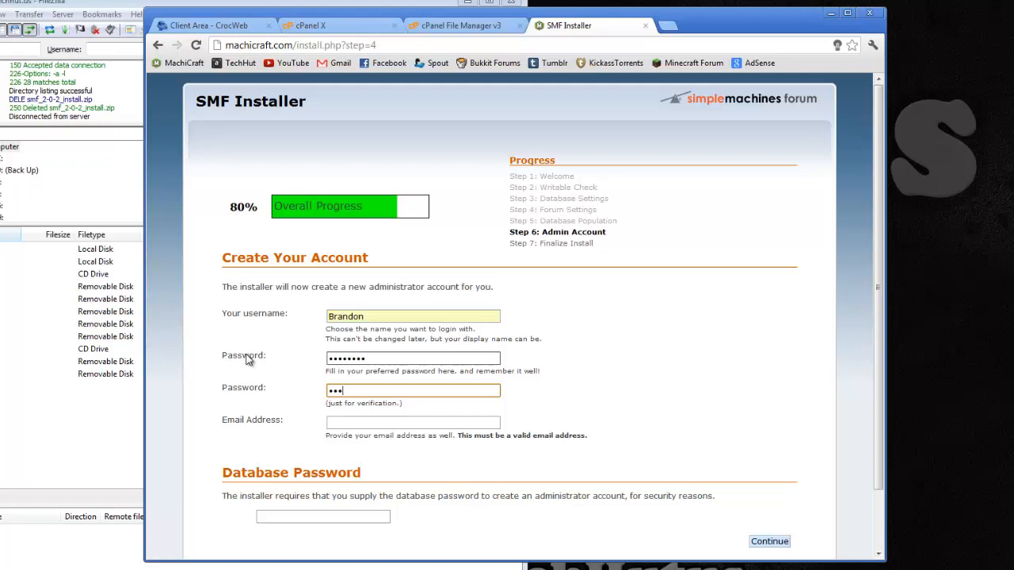
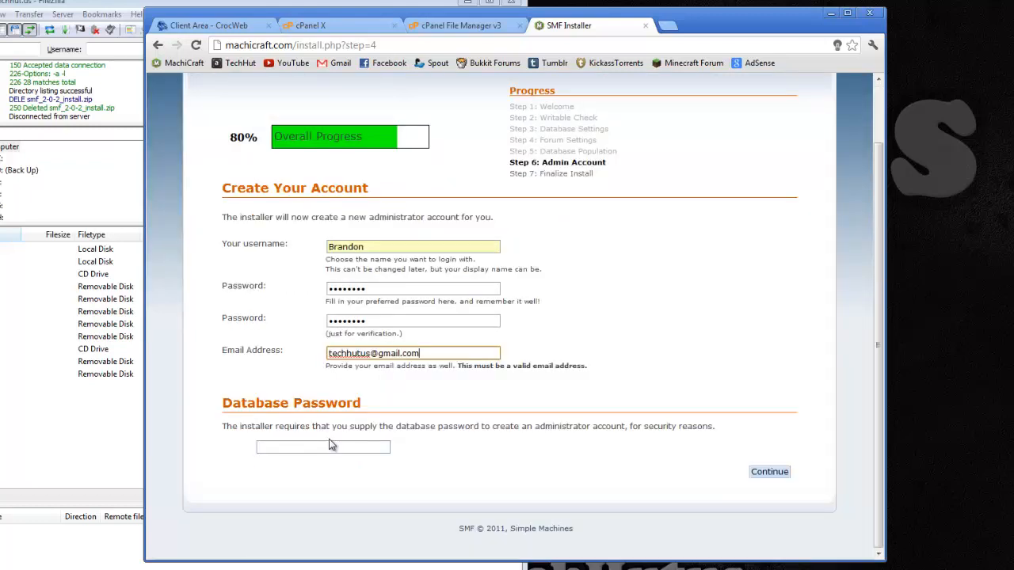
pyautogui.click(323, 447)
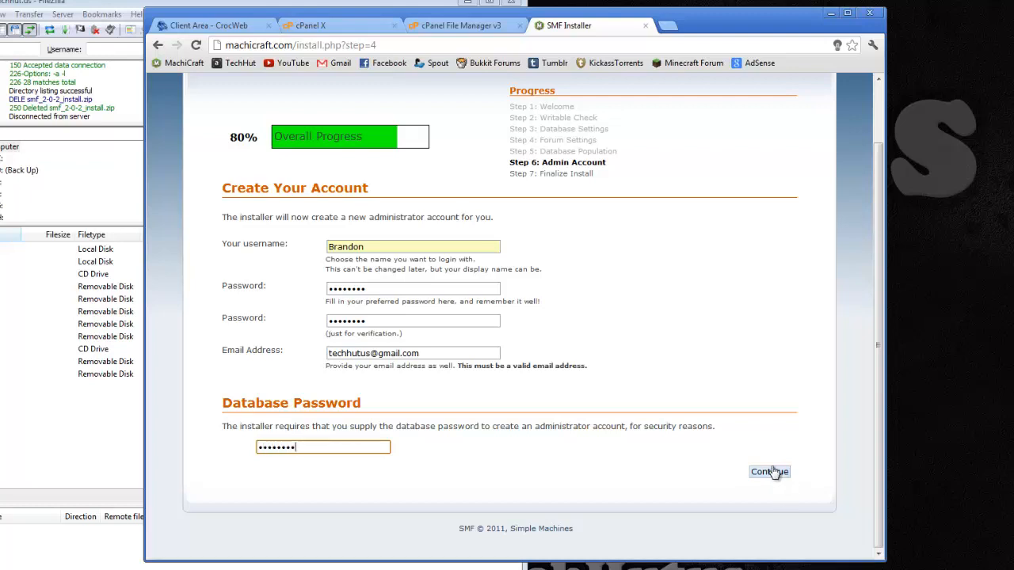
pyautogui.click(768, 472)
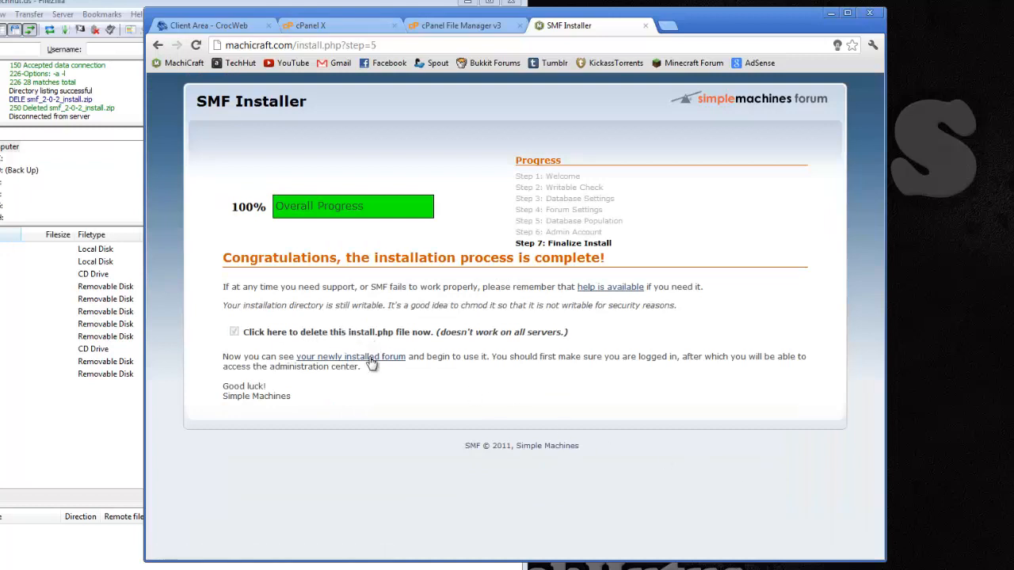
pyautogui.moveTo(610, 287)
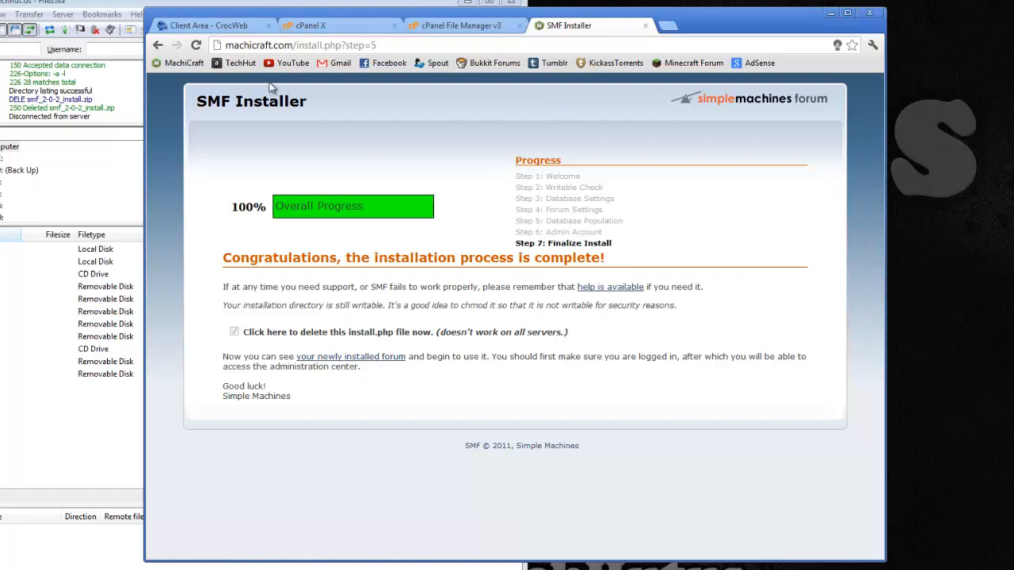
# Follow the 'your newly installed forum' link to the MachiCraft forum index as Brandon.
pyautogui.click(350, 357)
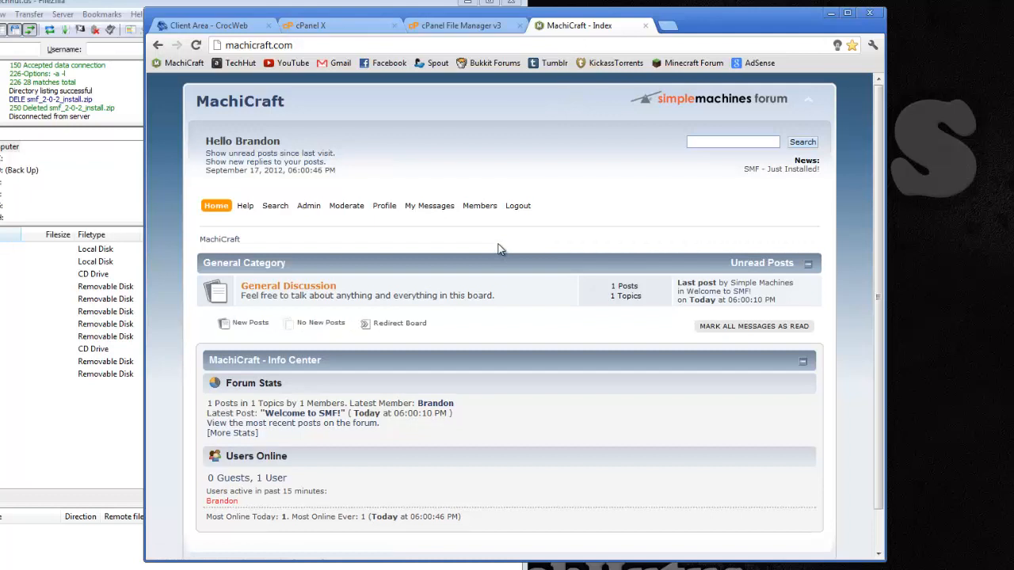
pyautogui.moveTo(485, 247)
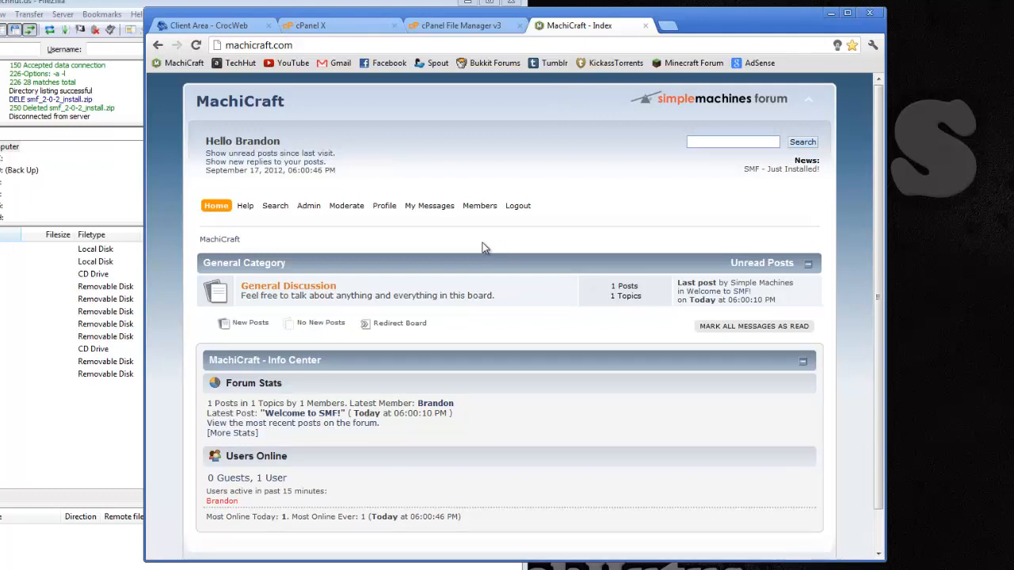